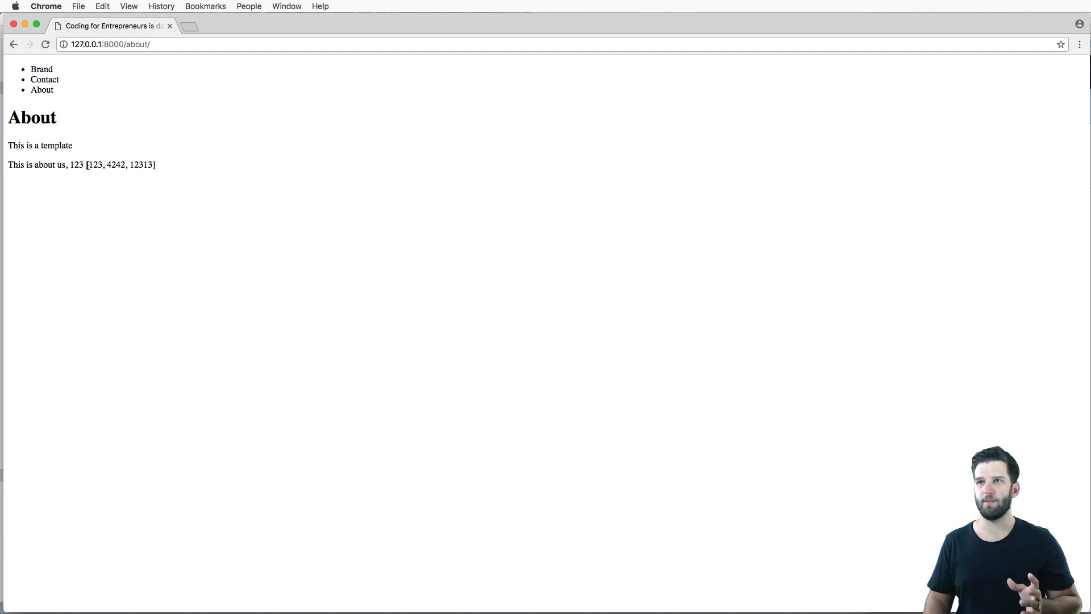
{"action": "mouse_move", "coordinate": [163, 173]}
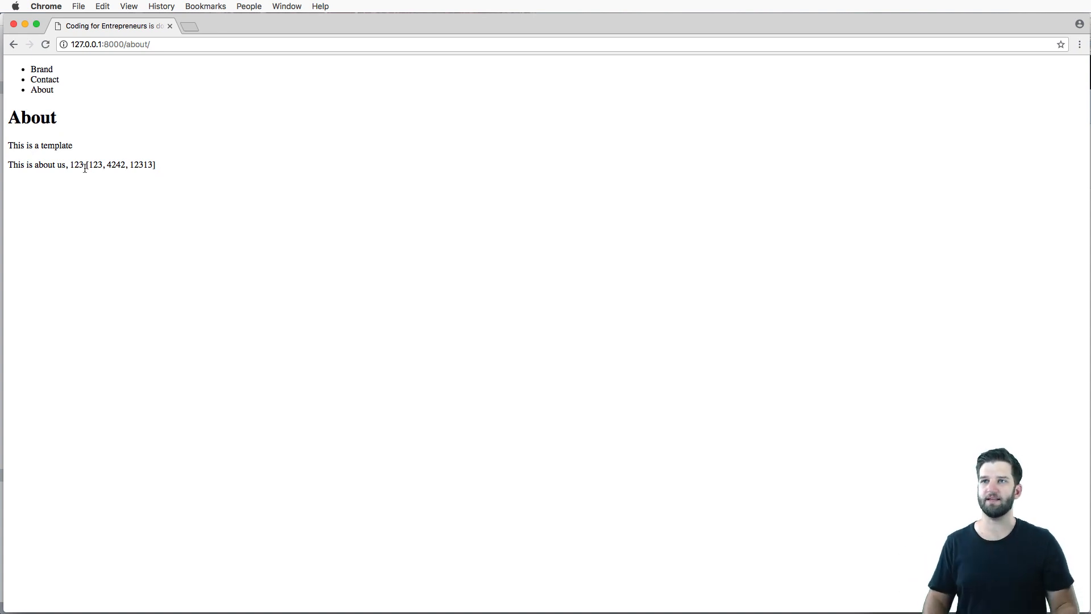
Check the raw list output on 127.0.0.1:8000/about/, then return to about.html
{"action": "left_click_drag", "start_coordinate": [83, 165], "coordinate": [156, 165]}
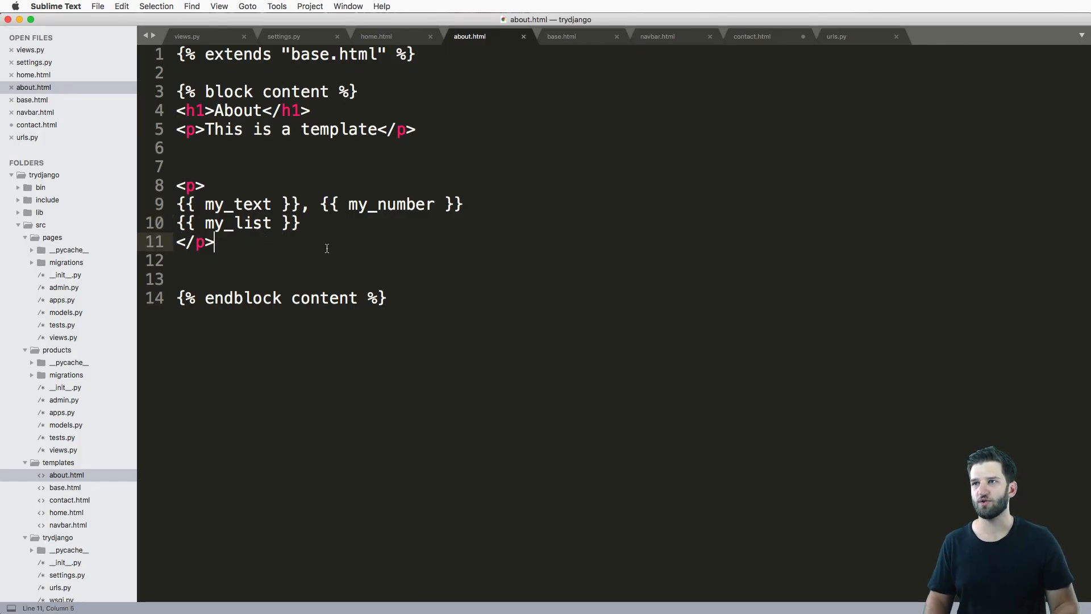
Add an indented <ul> containing 'Item 1' and 'Item 2' list items, and save about.html
{"action": "type", "text": "<ul"}
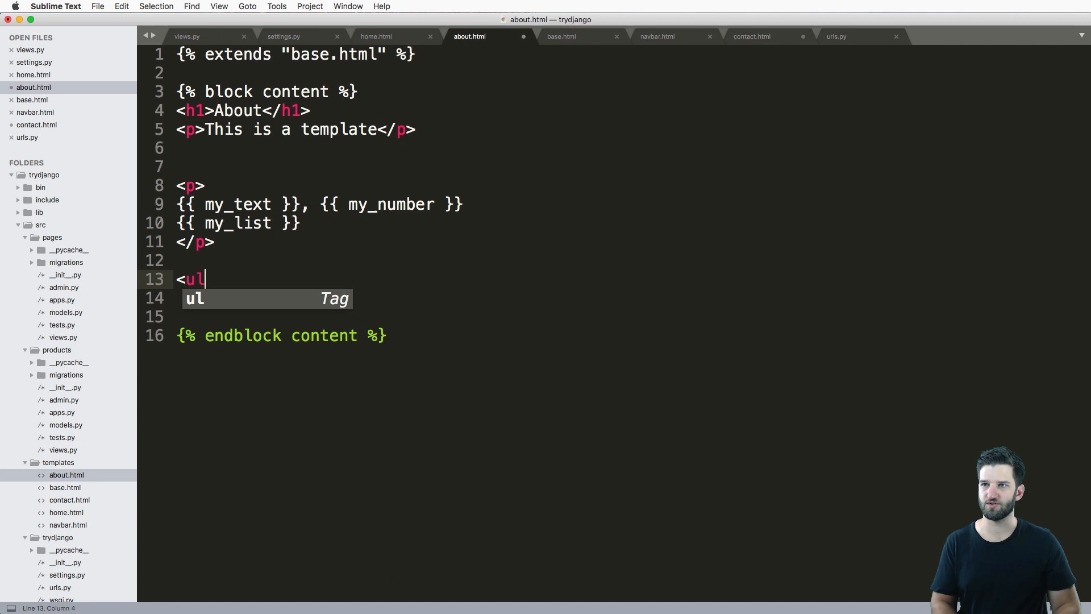
{"action": "key", "text": "Tab"}
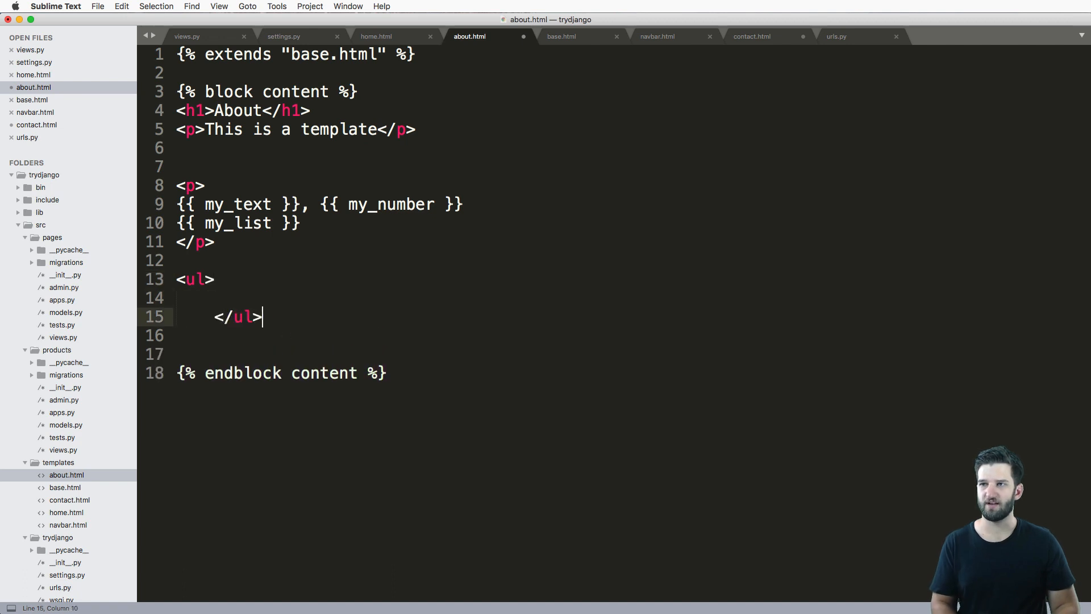
{"action": "type", "text": "<li>"}
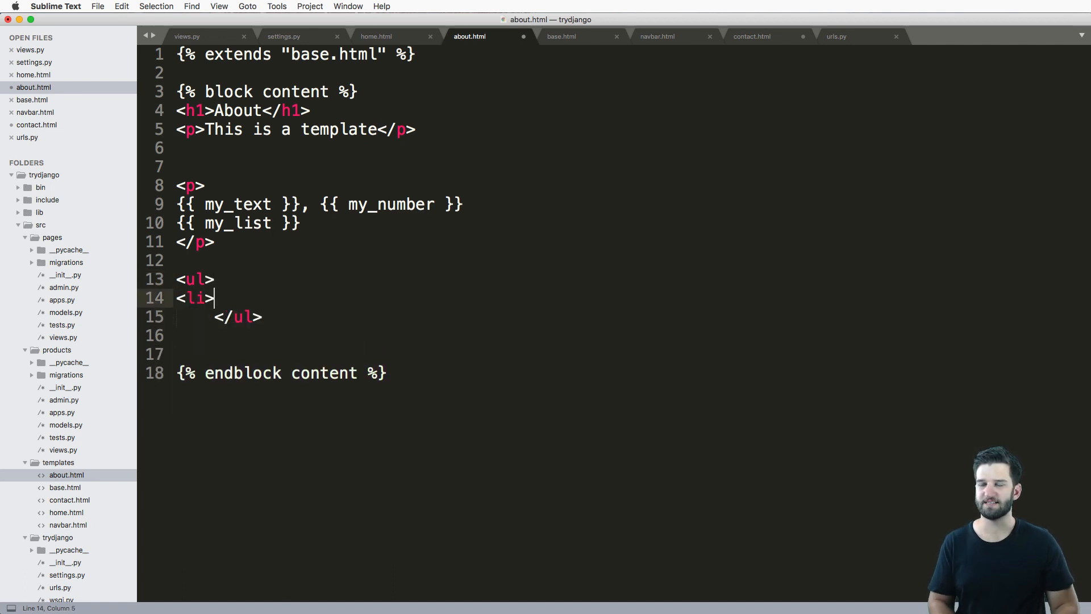
{"action": "type", "text": "Item 1<"}
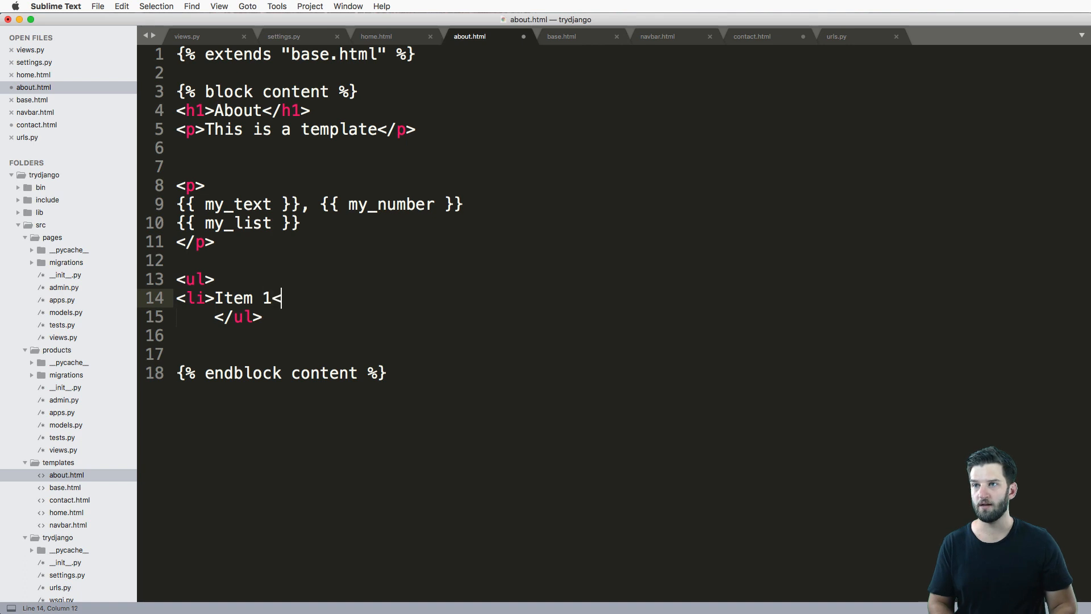
{"action": "type", "text": "</li>"}
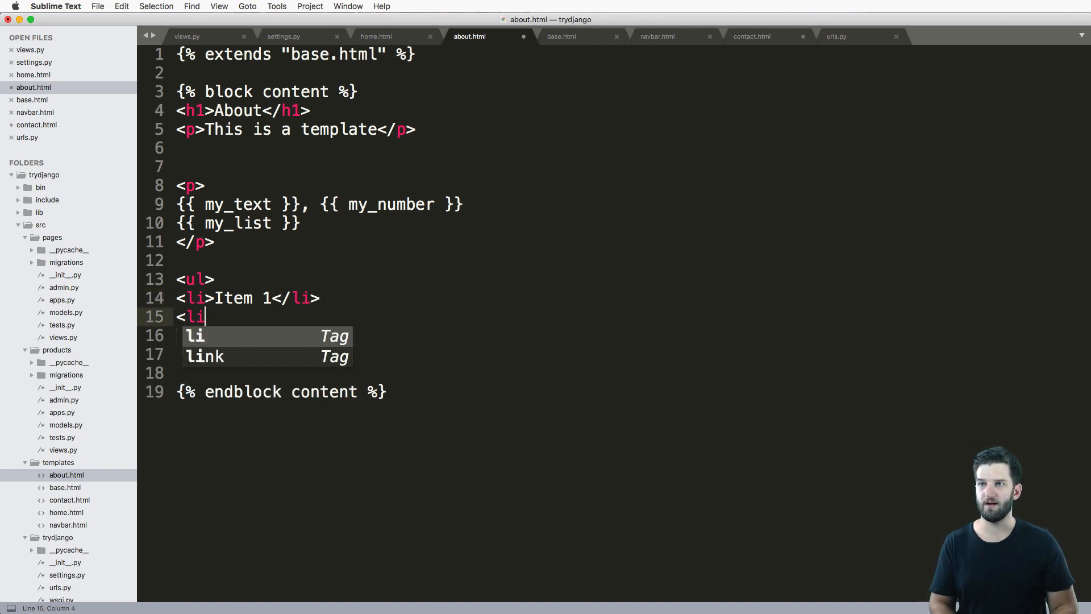
{"action": "type", "text": "Item 2"}
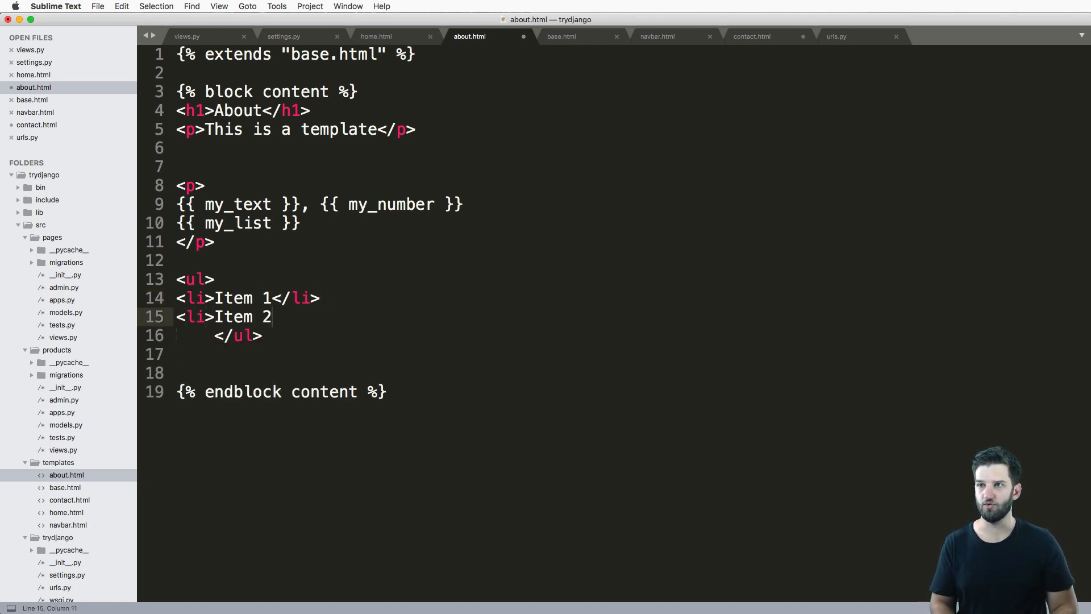
{"action": "type", "text": "</li>"}
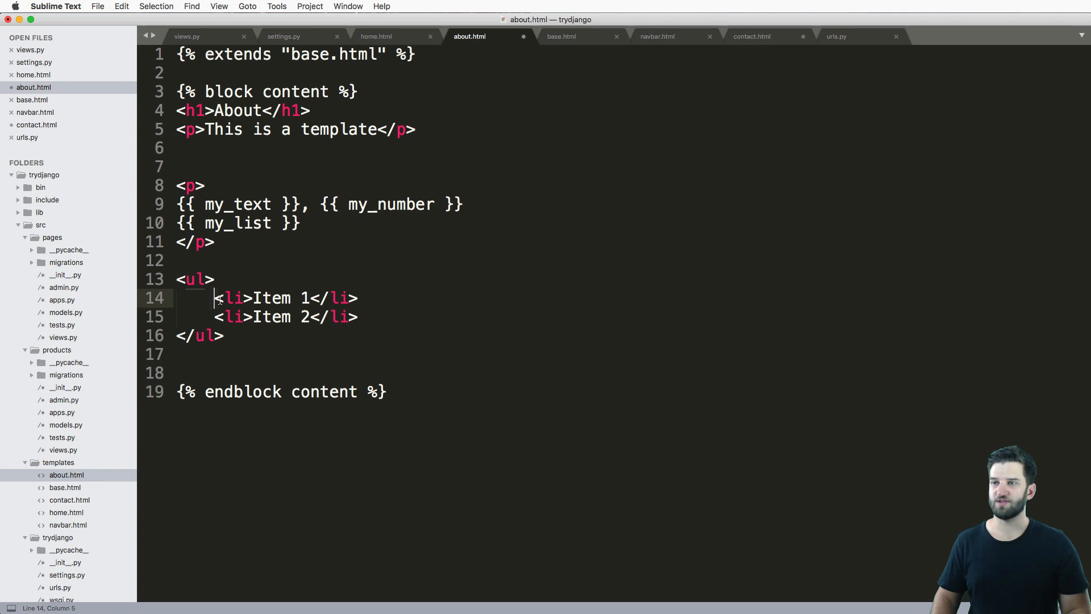
{"action": "key", "text": "cmd+s"}
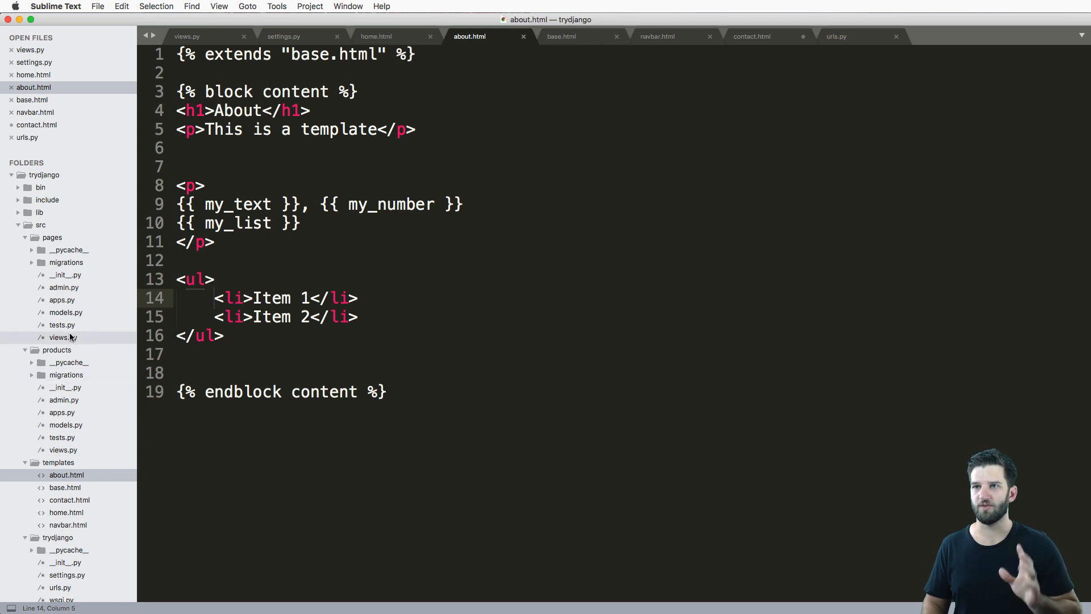
In views.py, write a demo for loop over [123, 12331, 1233] under my_context, then delete it
{"action": "left_click", "coordinate": [186, 36]}
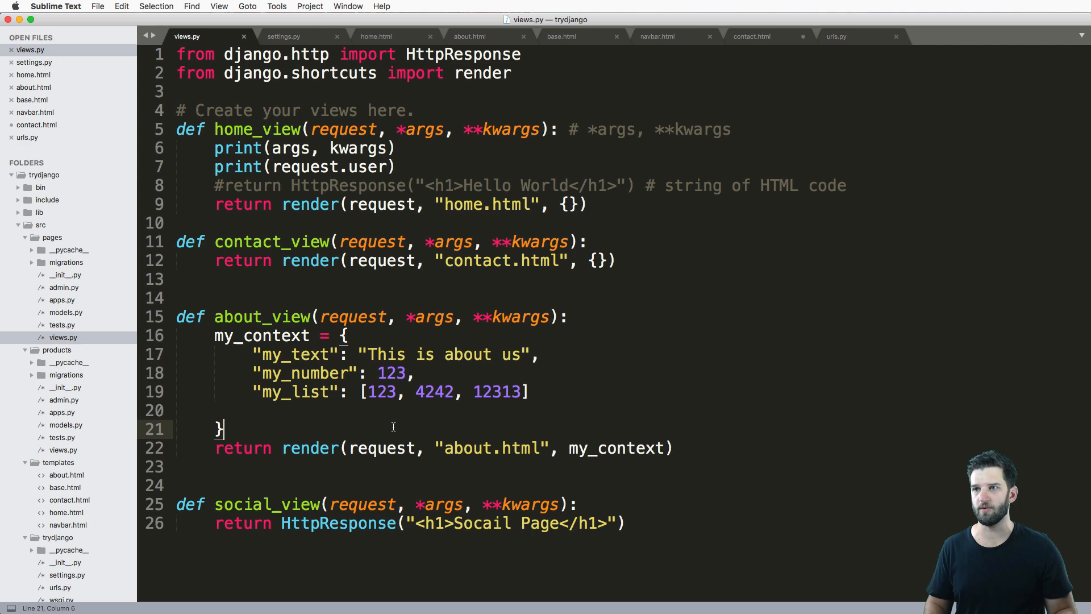
{"action": "key", "text": "enter"}
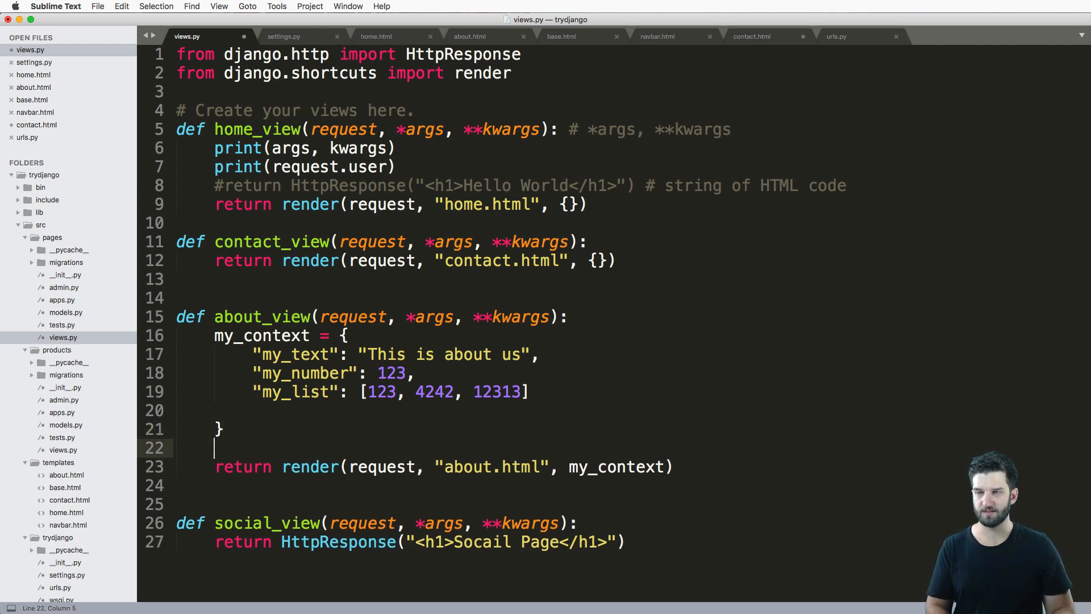
{"action": "type", "text": "for"}
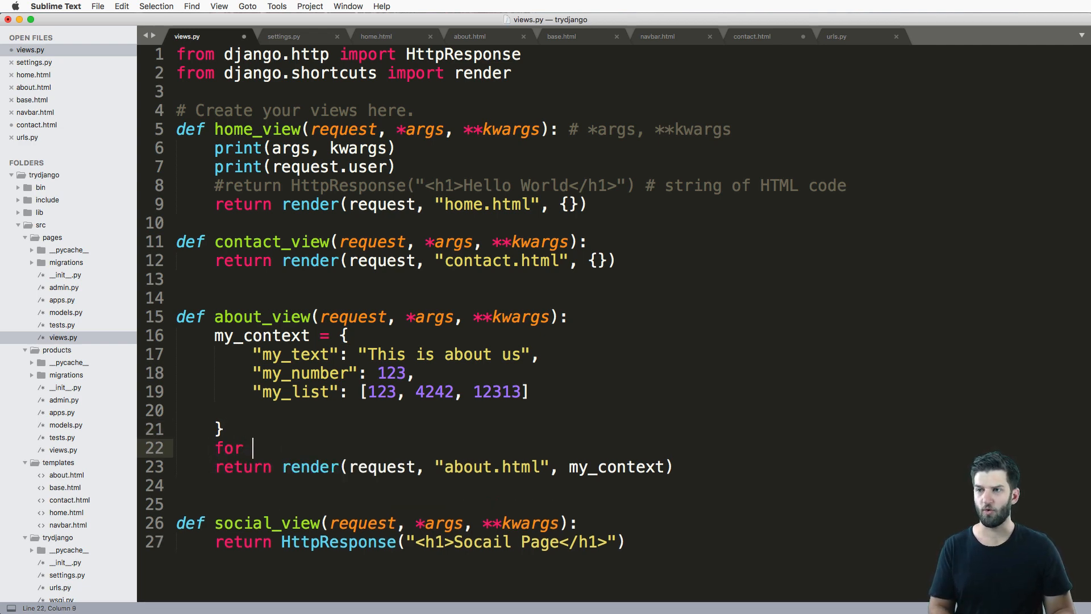
{"action": "type", "text": "item in"}
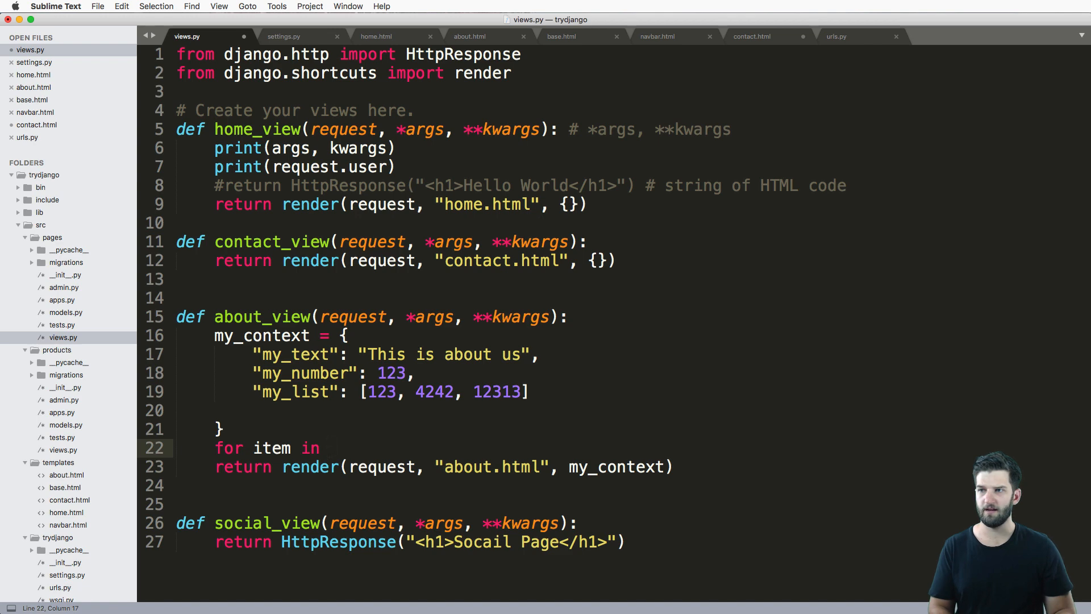
{"action": "type", "text": "[123]"}
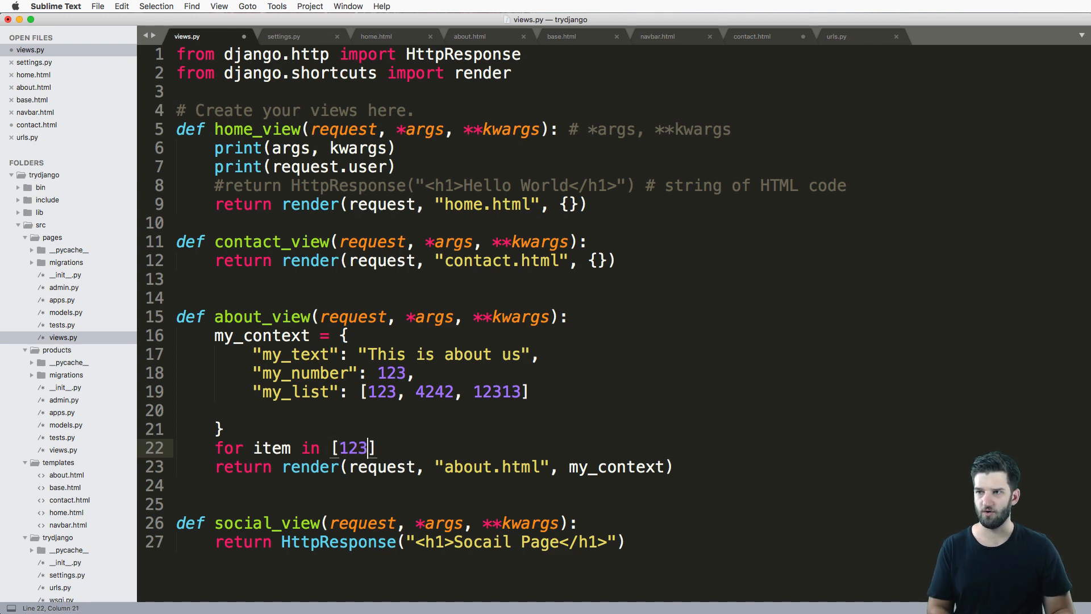
{"action": "type", "text": ", 12331, 1233"}
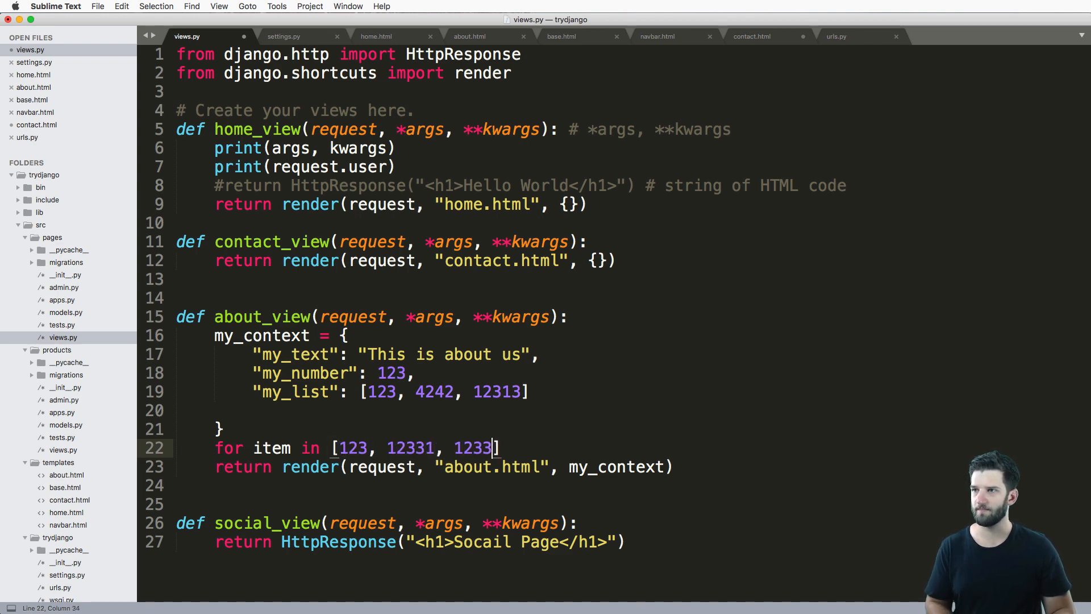
{"action": "type", "text": "my_context["}
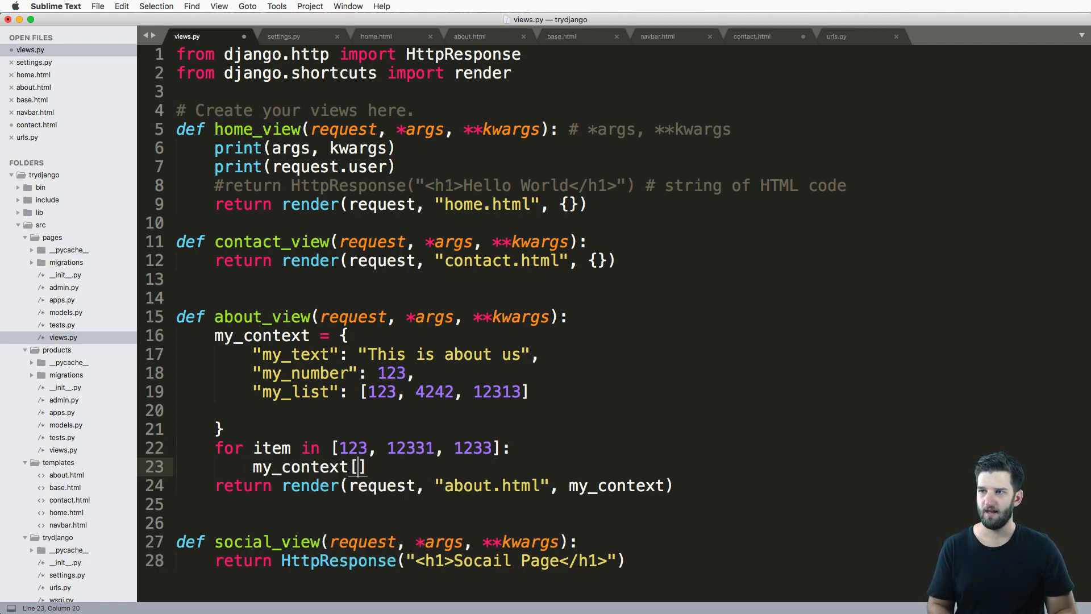
{"action": "type", "text": "'item1'"}
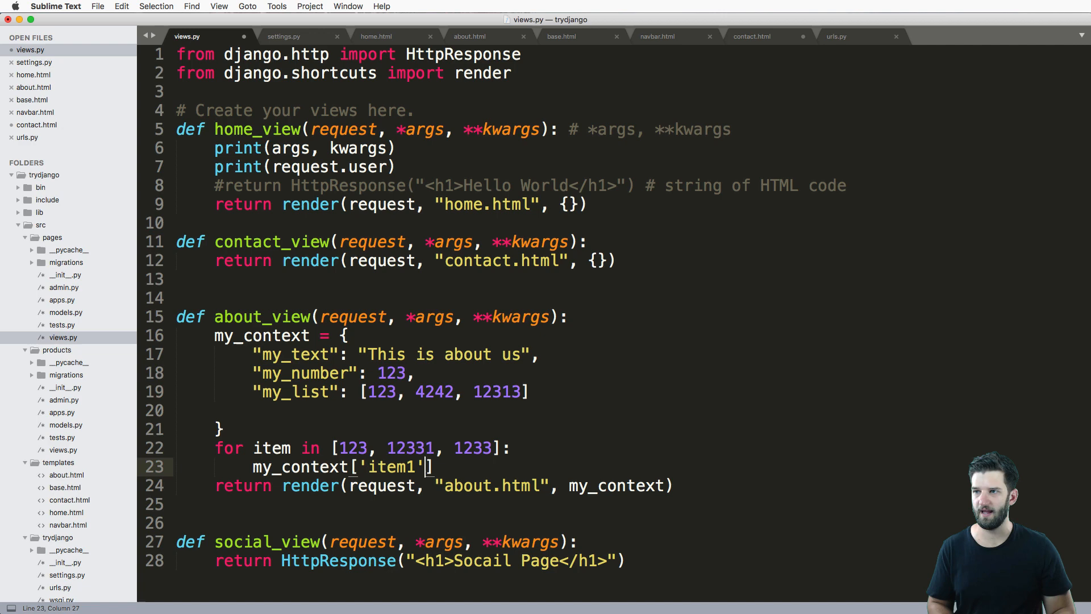
{"action": "type", "text": "= item"}
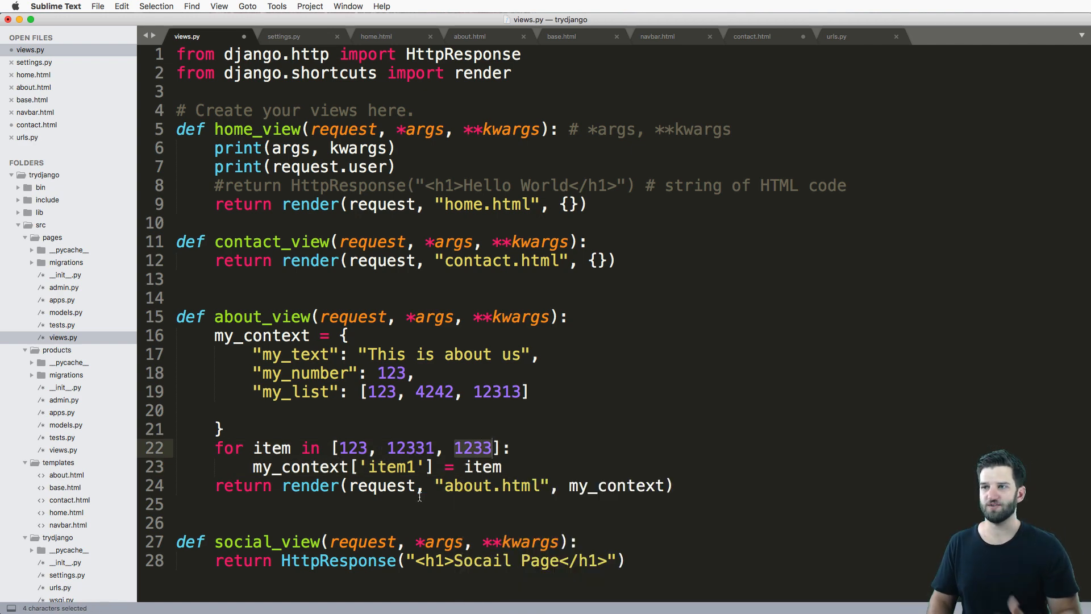
{"action": "mouse_move", "coordinate": [219, 447]}
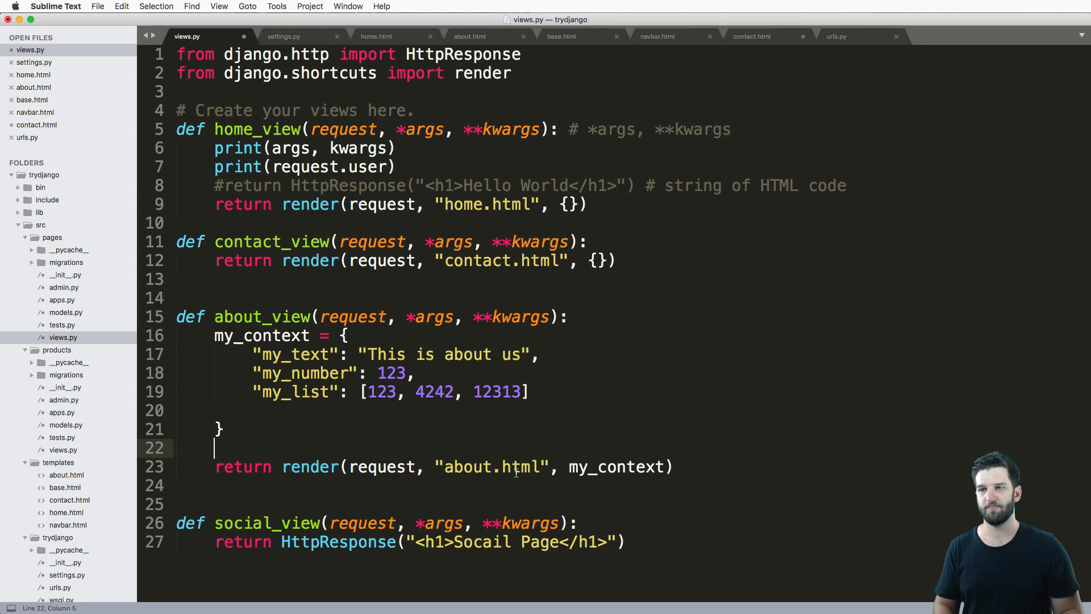
{"action": "key", "text": "backspace"}
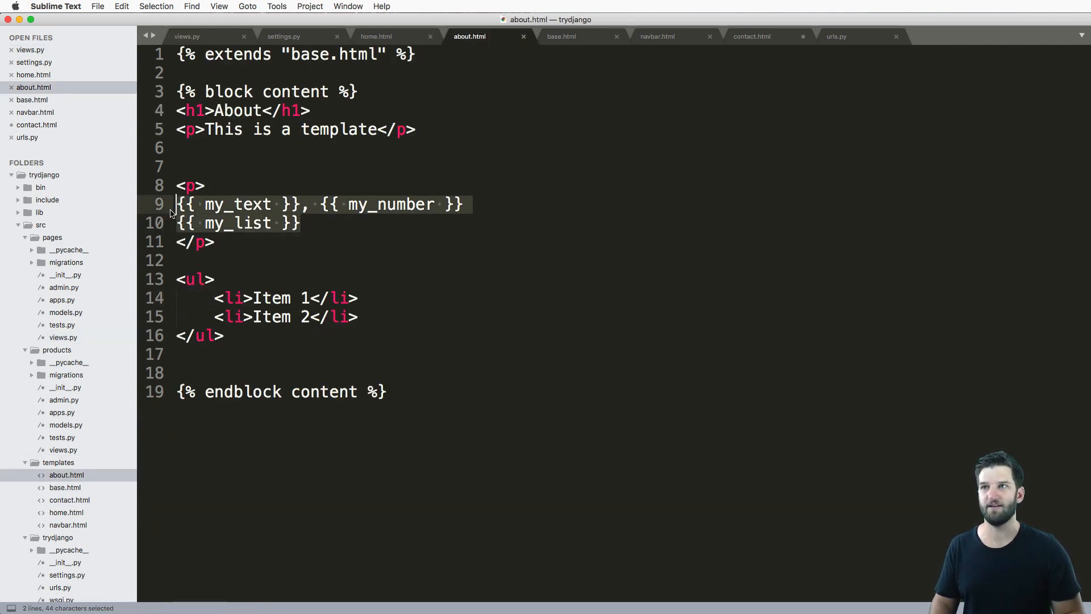
{"action": "mouse_move", "coordinate": [271, 331]}
{"action": "type", "text": "{% "}
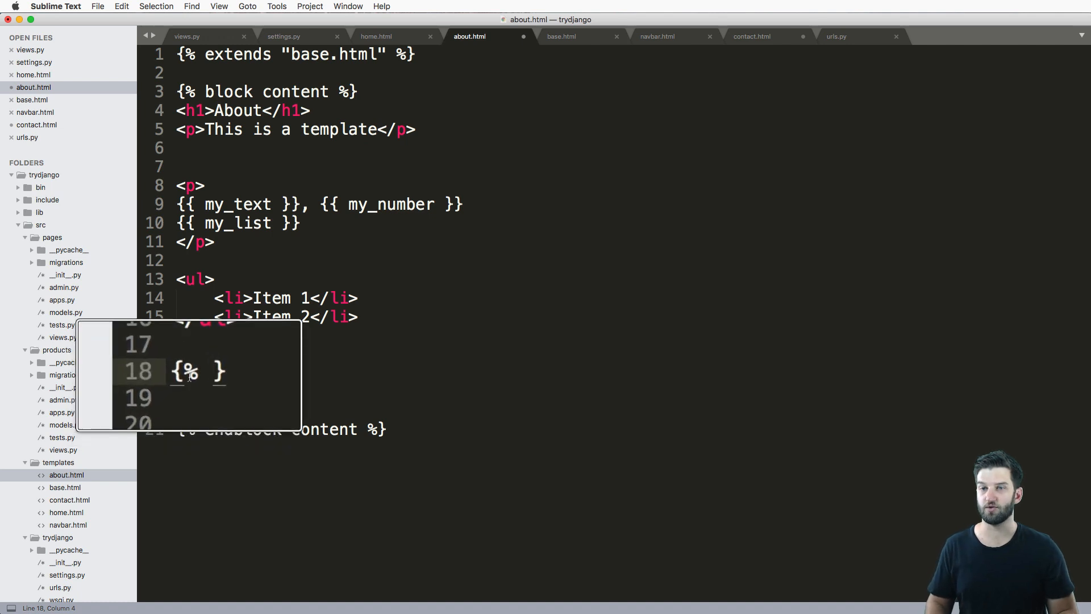
Write {% for my_sub_item in my_list %} with blank lines and a closing {% endfor %}
{"action": "type", "text": "for"}
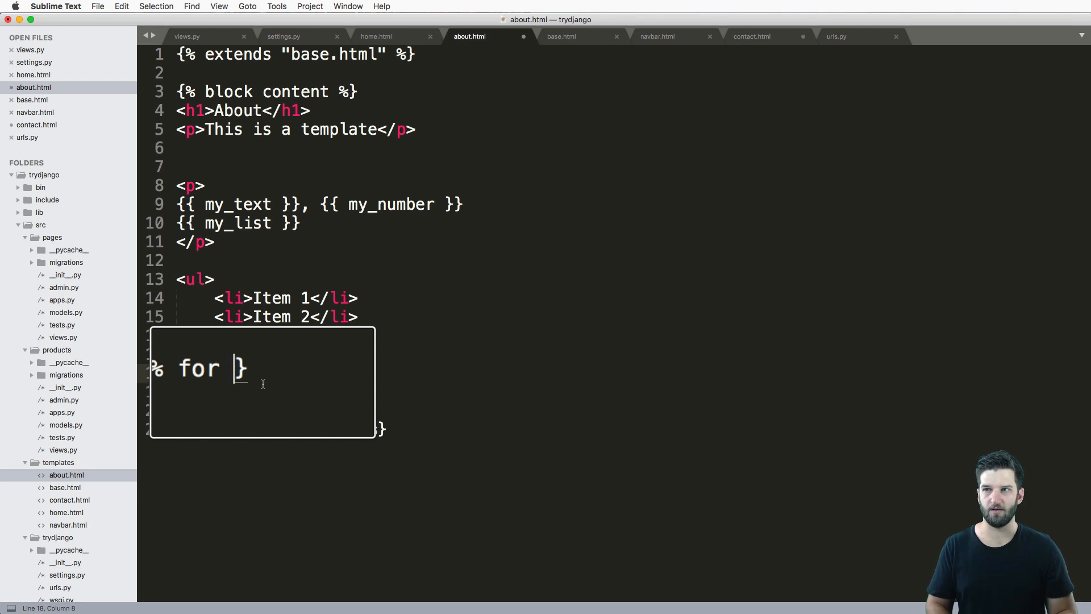
{"action": "type", "text": "my"}
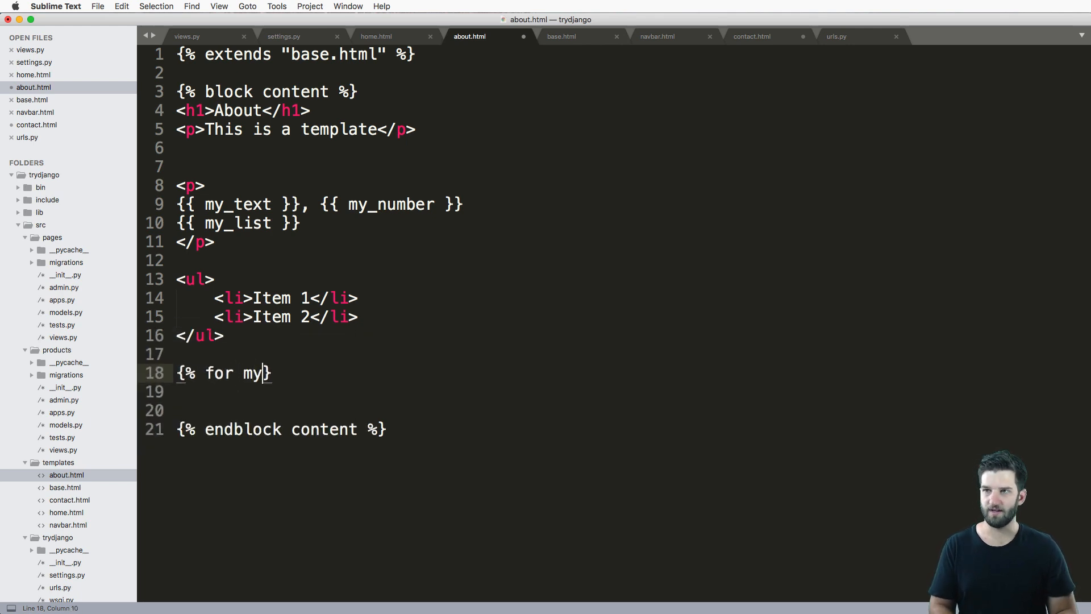
{"action": "type", "text": "_sub_"}
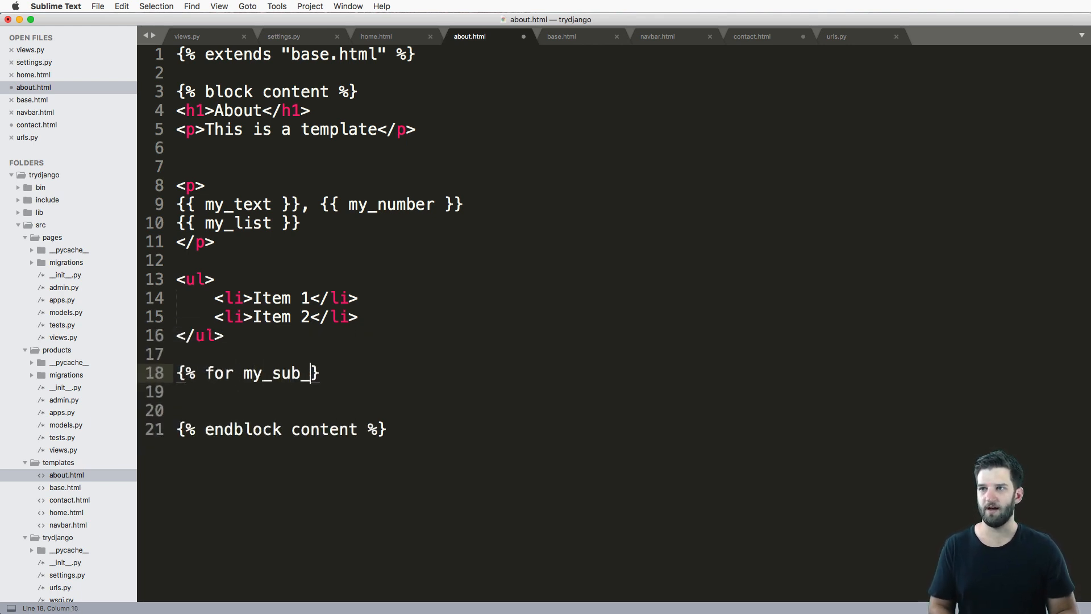
{"action": "type", "text": "item in my_"}
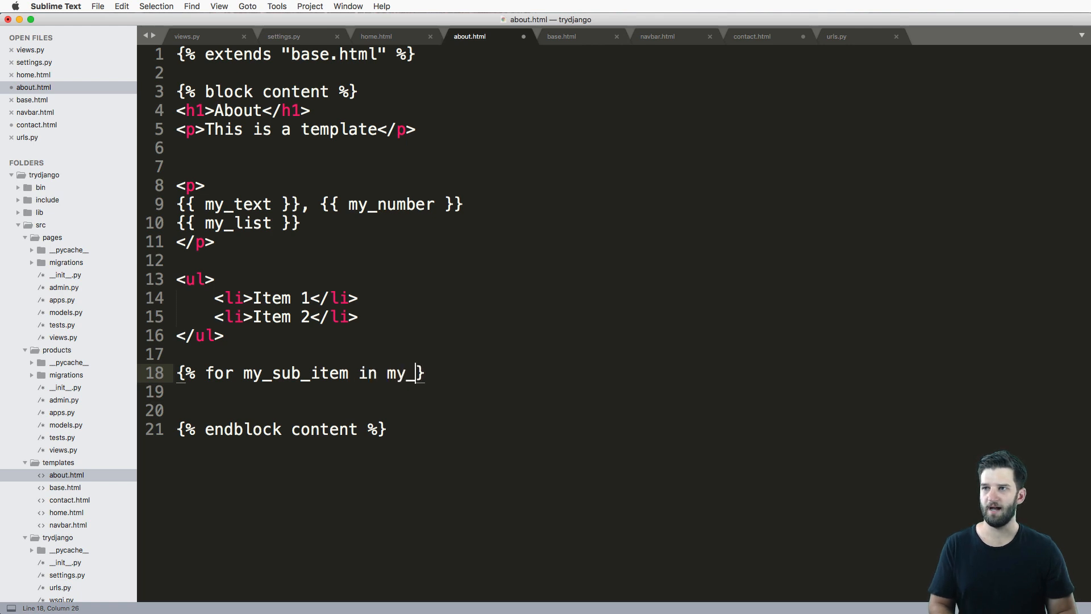
{"action": "type", "text": "list %}"}
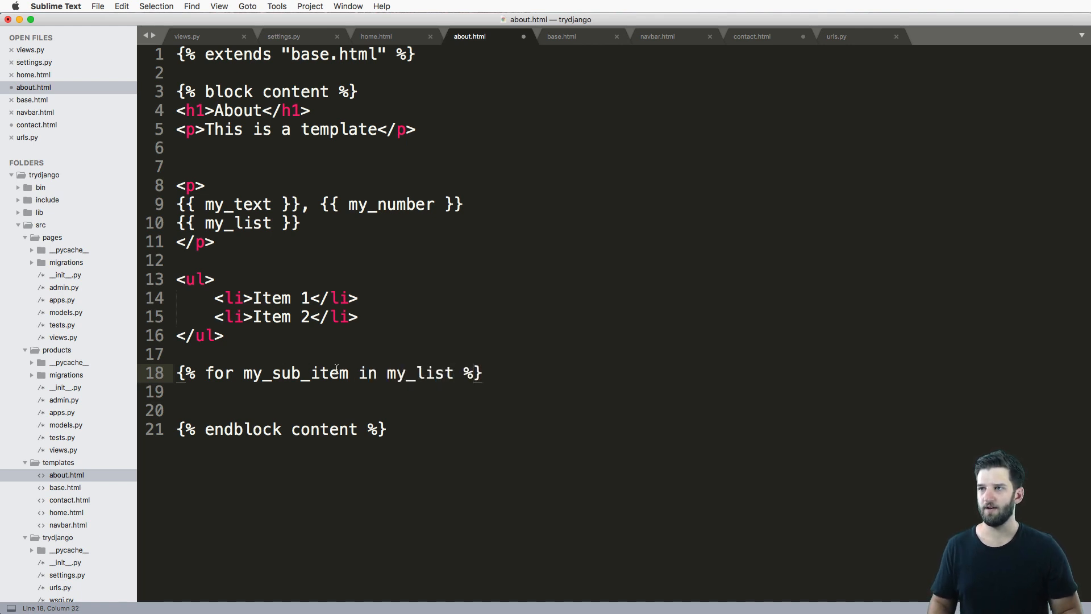
{"action": "key", "text": "enter"}
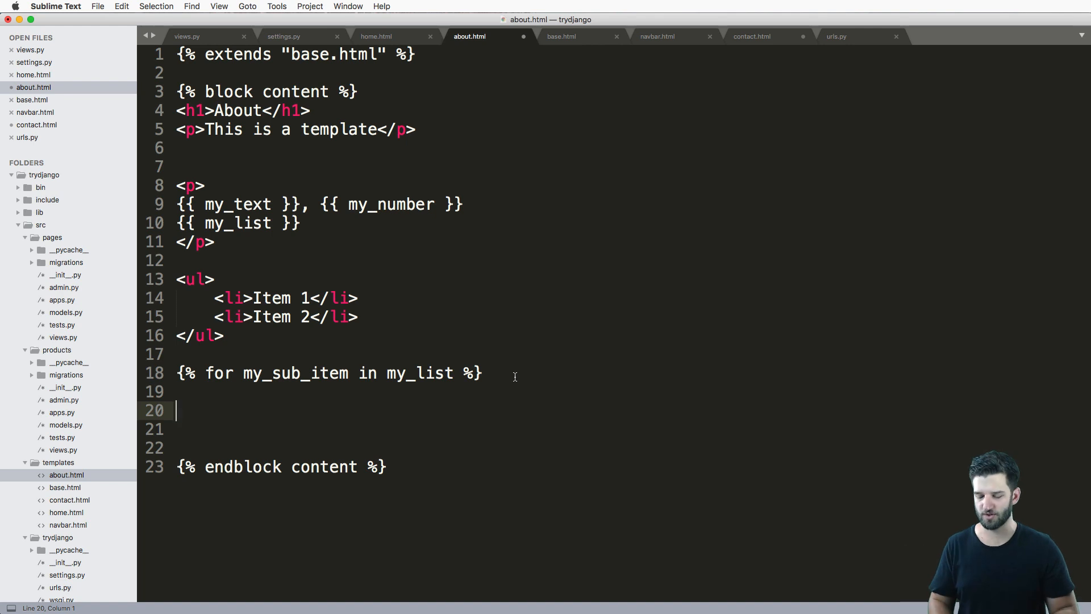
{"action": "type", "text": "{% endfor %}"}
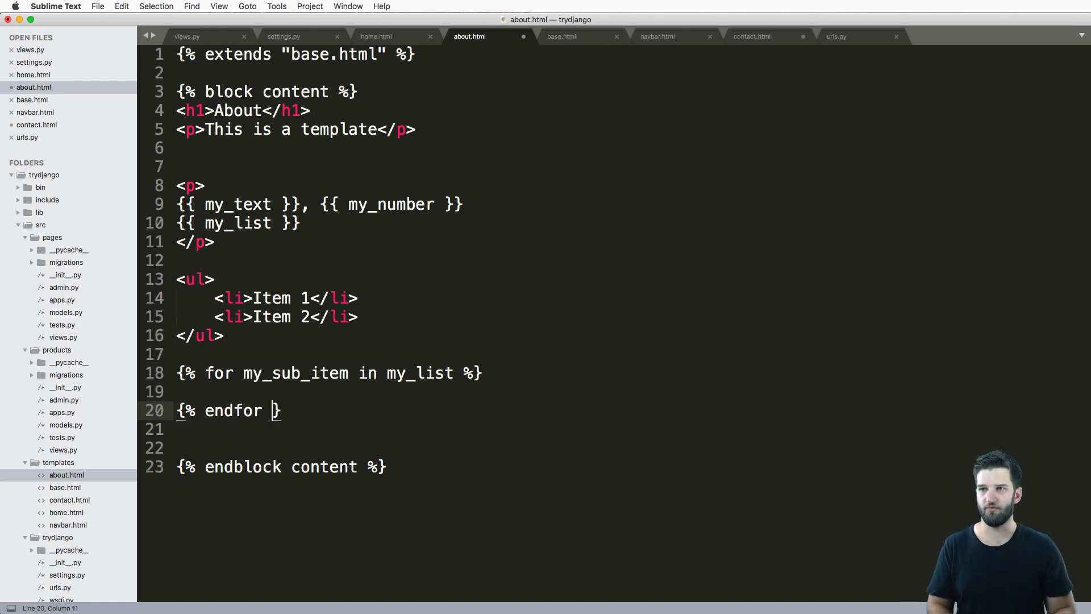
{"action": "type", "text": "%"}
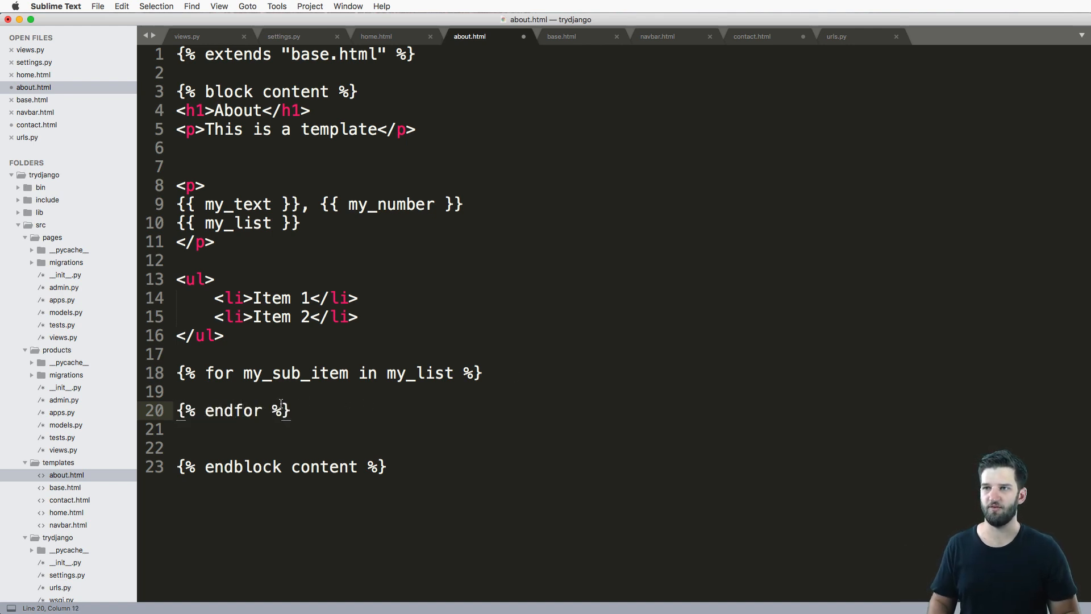
{"action": "left_click_drag", "start_coordinate": [177, 353], "coordinate": [292, 410]}
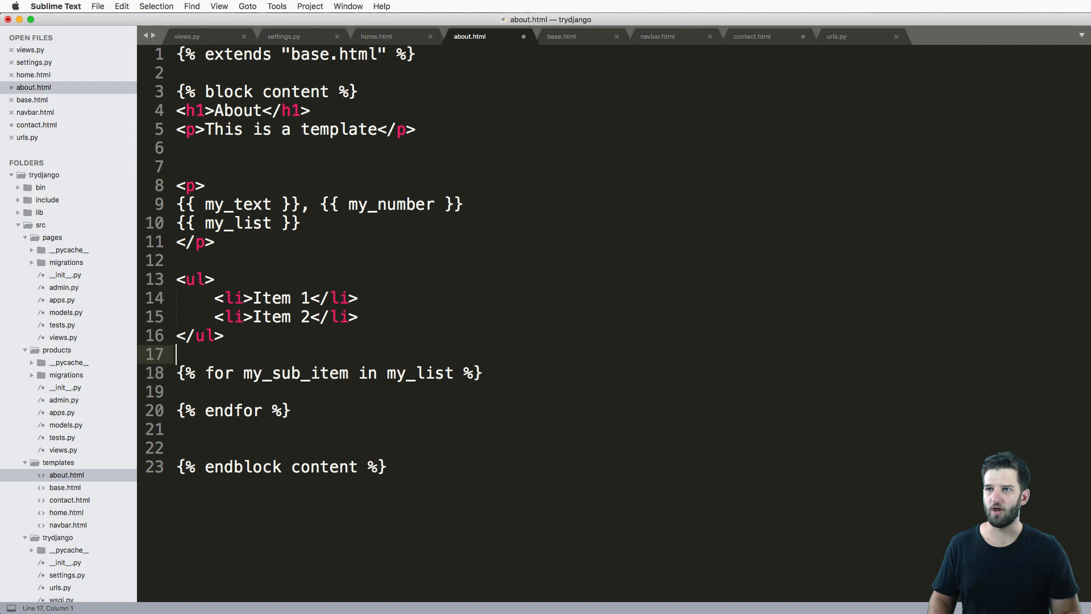
Wrap the loop in <ul></ul>, output <li>{{ my_sub_item }}</li> inside it, and save
{"action": "type", "text": "<ul>"}
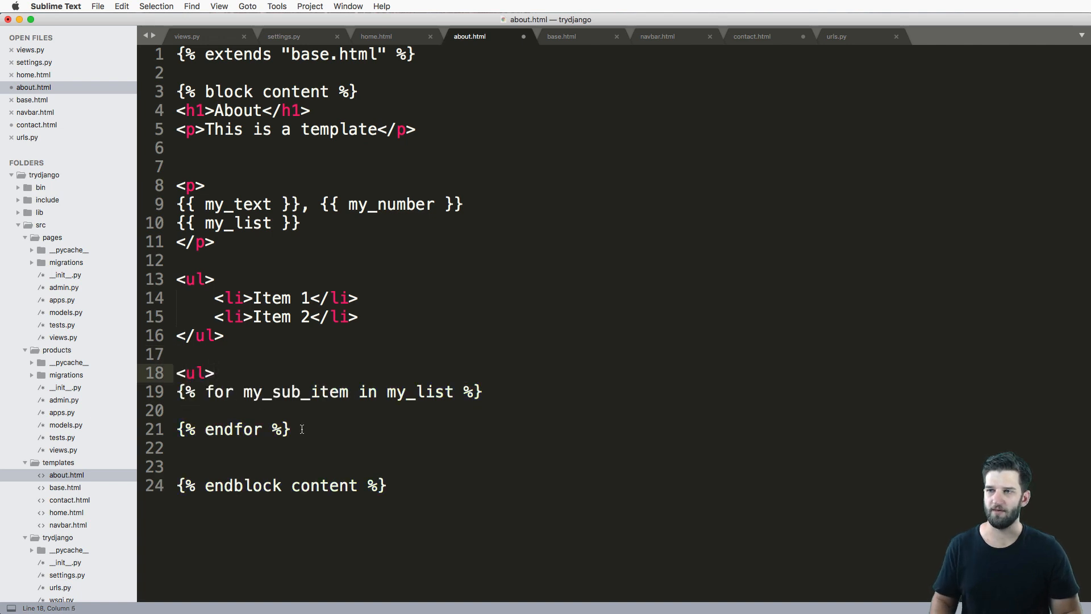
{"action": "type", "text": "</ul>"}
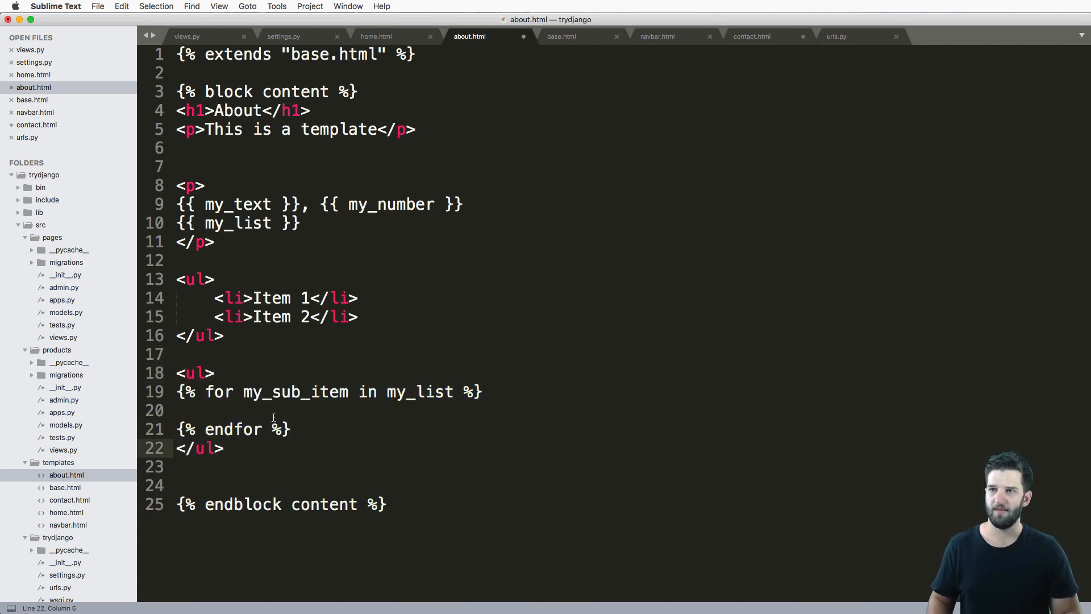
{"action": "type", "text": "<li>"}
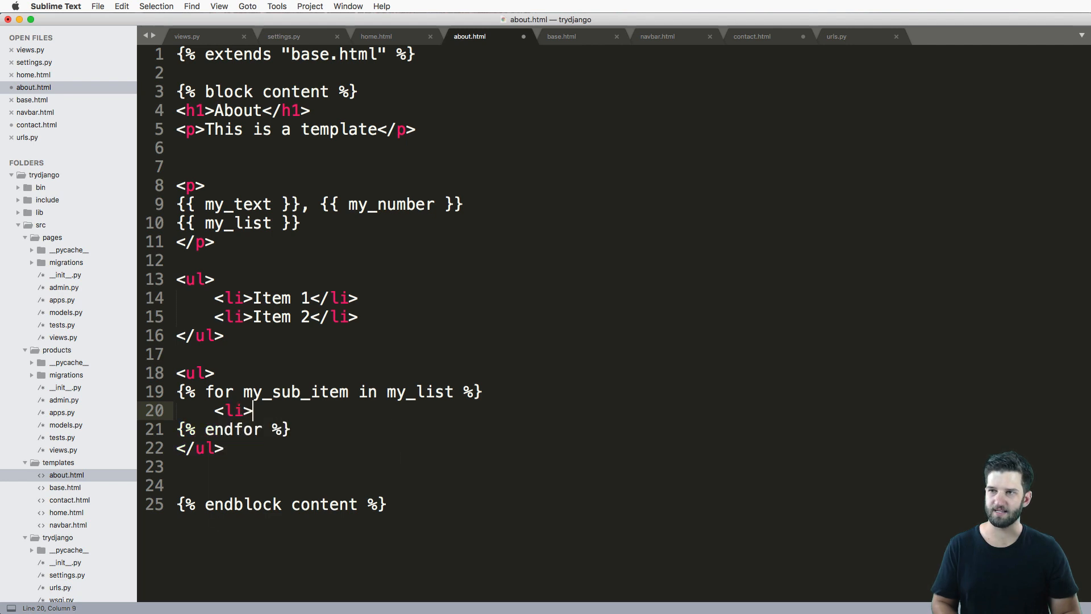
{"action": "type", "text": "{{ m}}"}
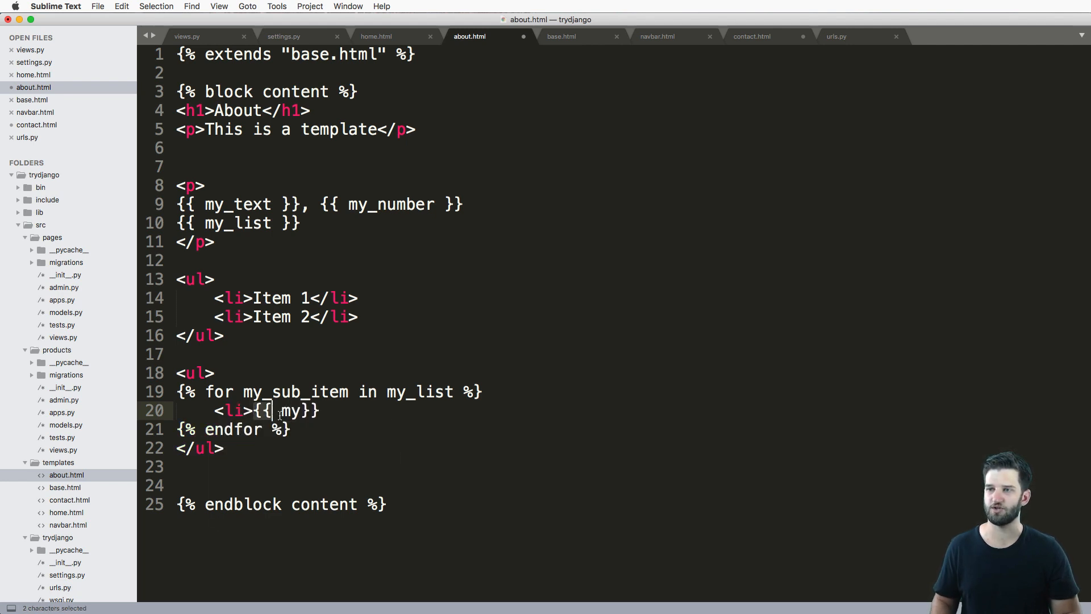
{"action": "type", "text": "sub_item"}
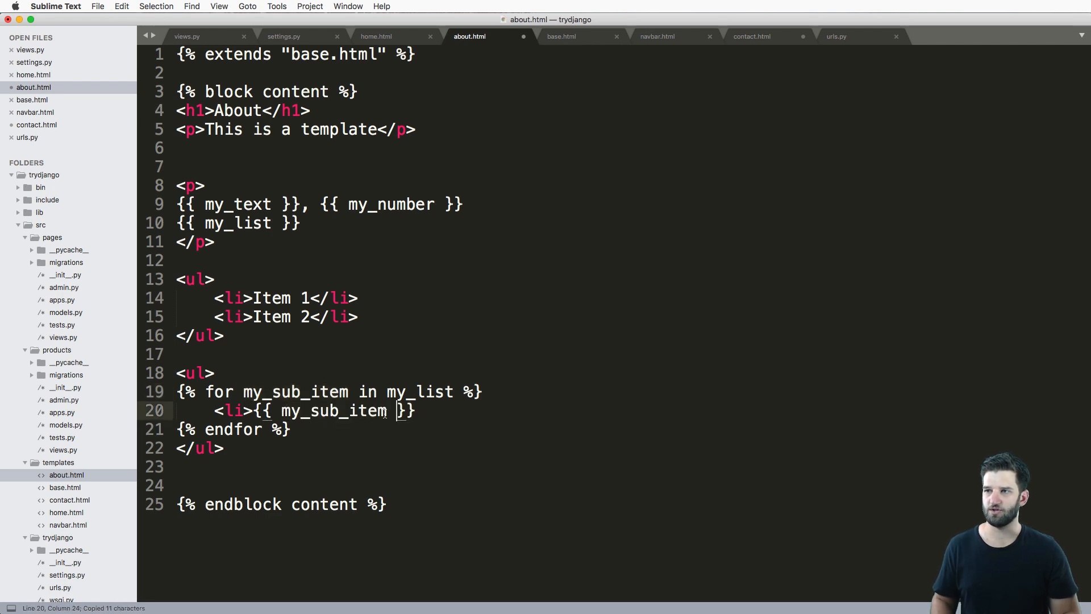
{"action": "type", "text": "</li>"}
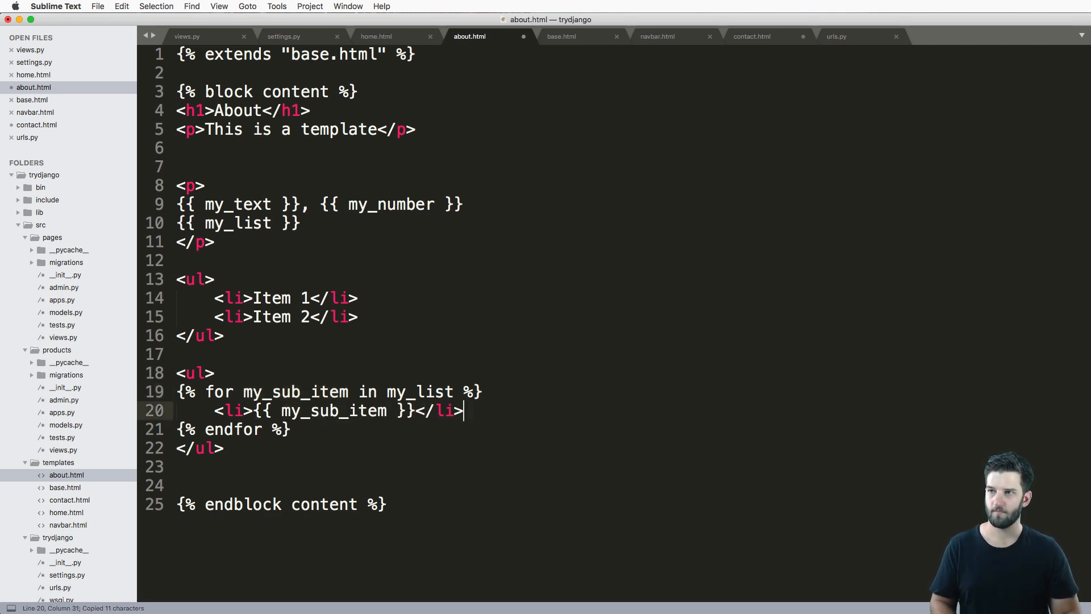
{"action": "key", "text": "cmd+s"}
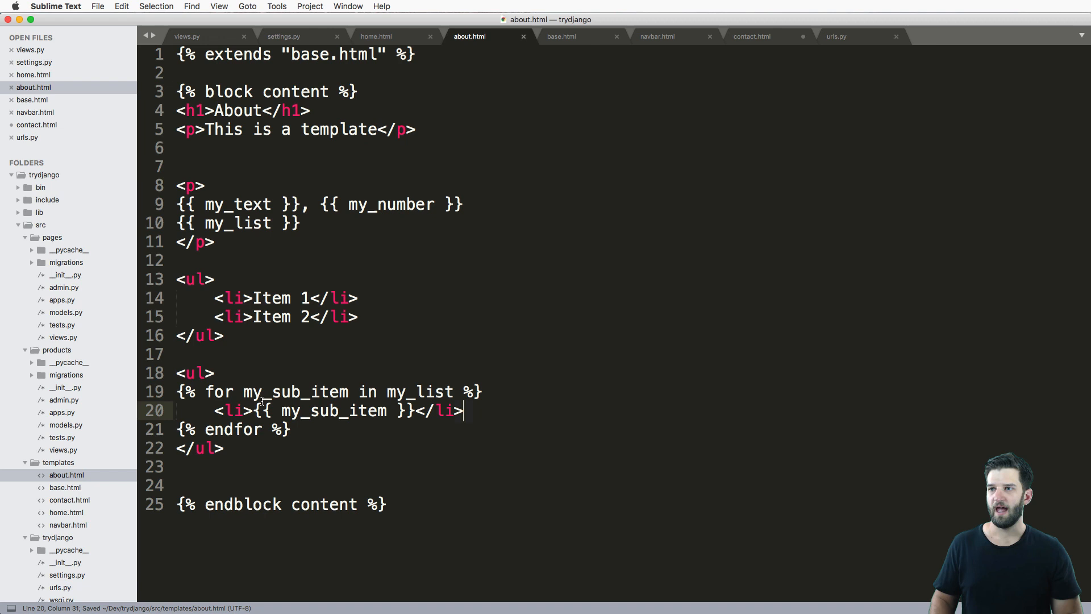
{"action": "double_click", "coordinate": [421, 391]}
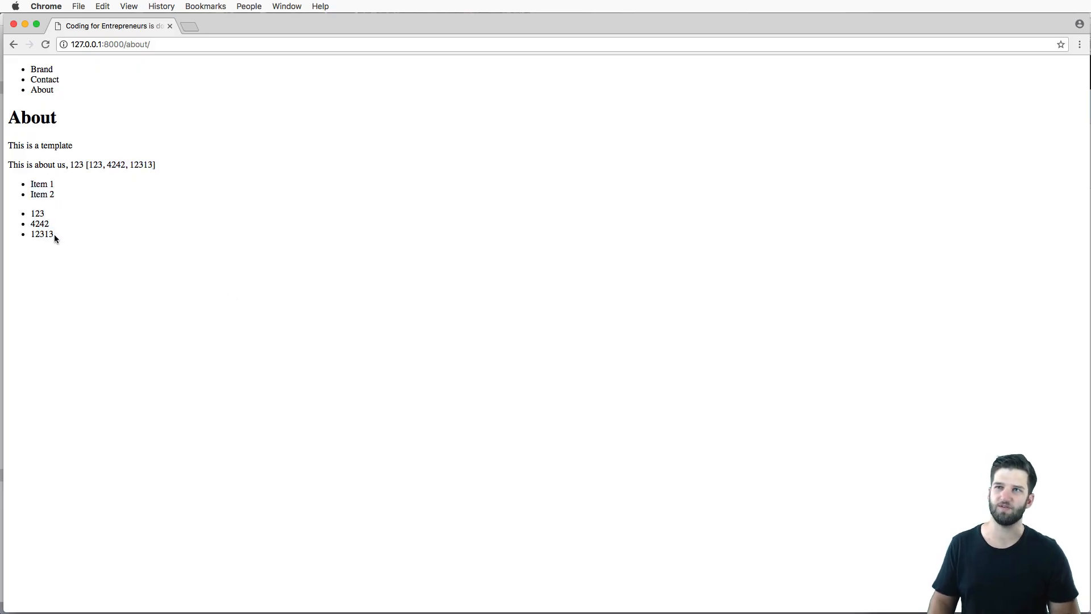
Reload the About page in Chrome to see 123, 4242 and 12313 as bullets
{"action": "left_click_drag", "start_coordinate": [86, 165], "coordinate": [156, 165]}
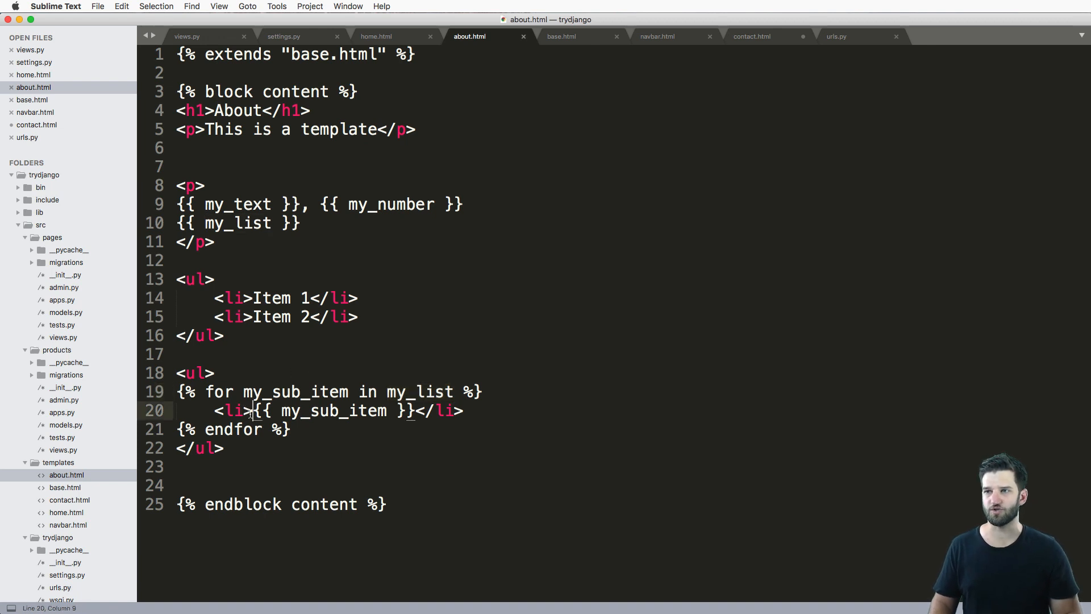
Insert {{ forloop.counter }} before {{ my_sub_item }} in the list item
{"action": "type", "text": "{{ f"}
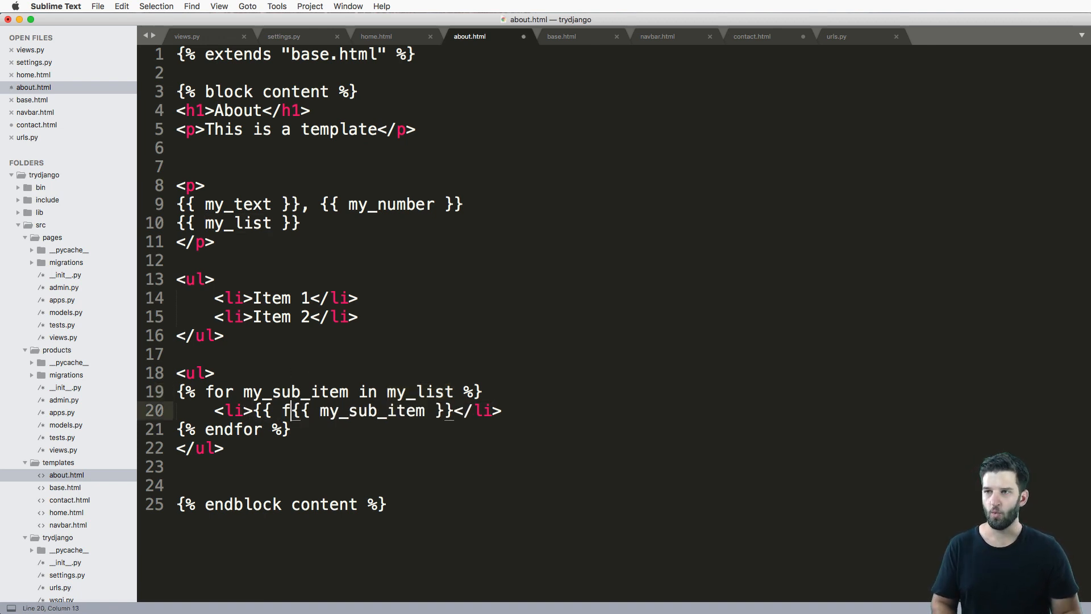
{"action": "type", "text": "orll"}
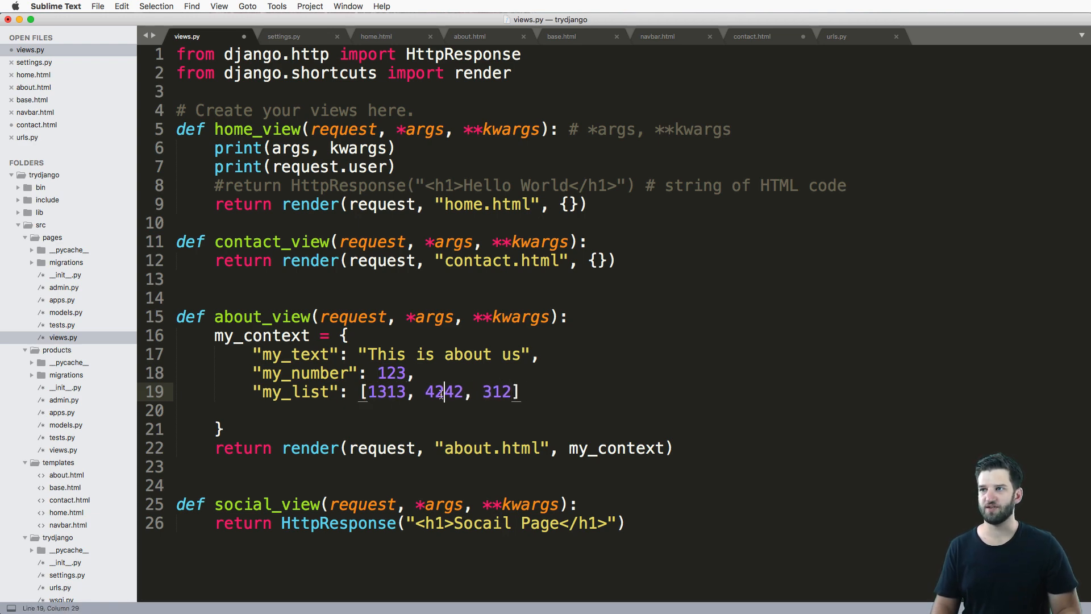
Change my_list in views.py to 1313, 4231, 312 and append "Abc"
{"action": "type", "text": "1,"}
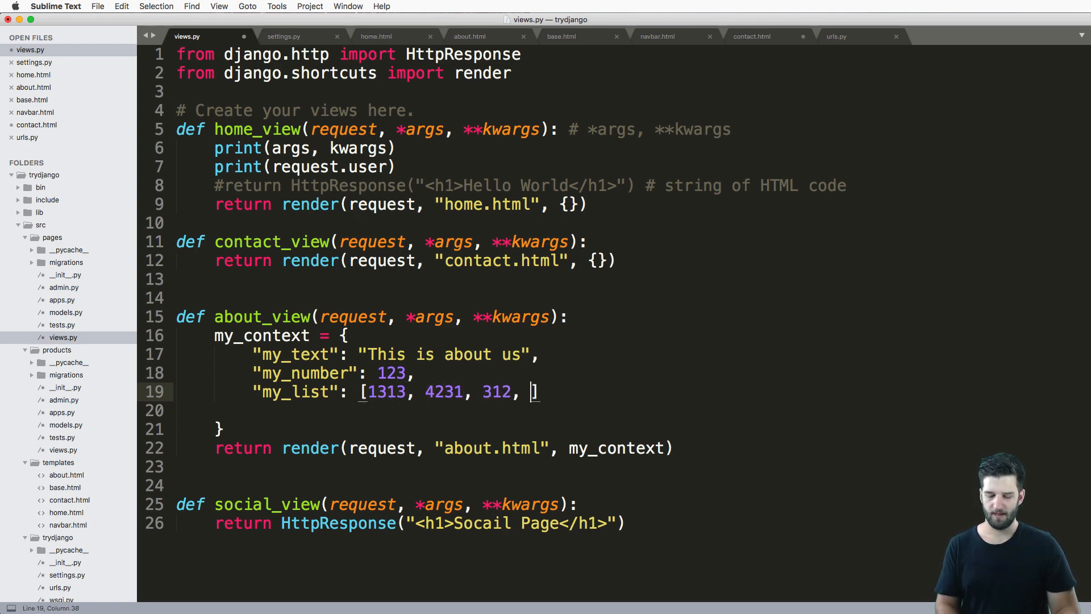
{"action": "type", "text": "\"Abc\""}
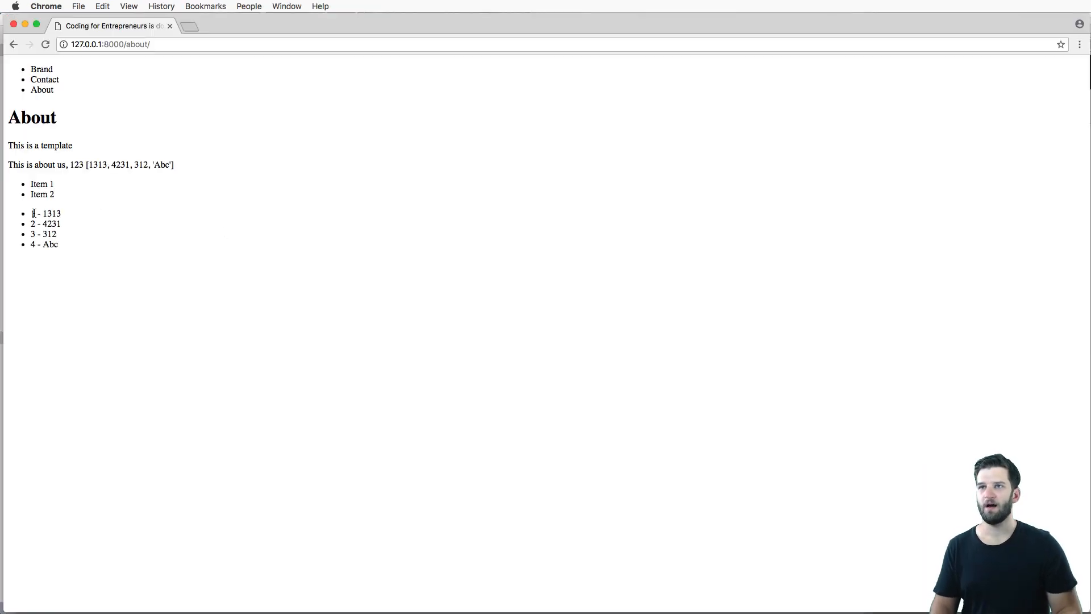
Refresh the About page in Chrome to see items numbered 1 - 1313 through 4 - Abc
{"action": "left_click_drag", "start_coordinate": [31, 213], "coordinate": [59, 244]}
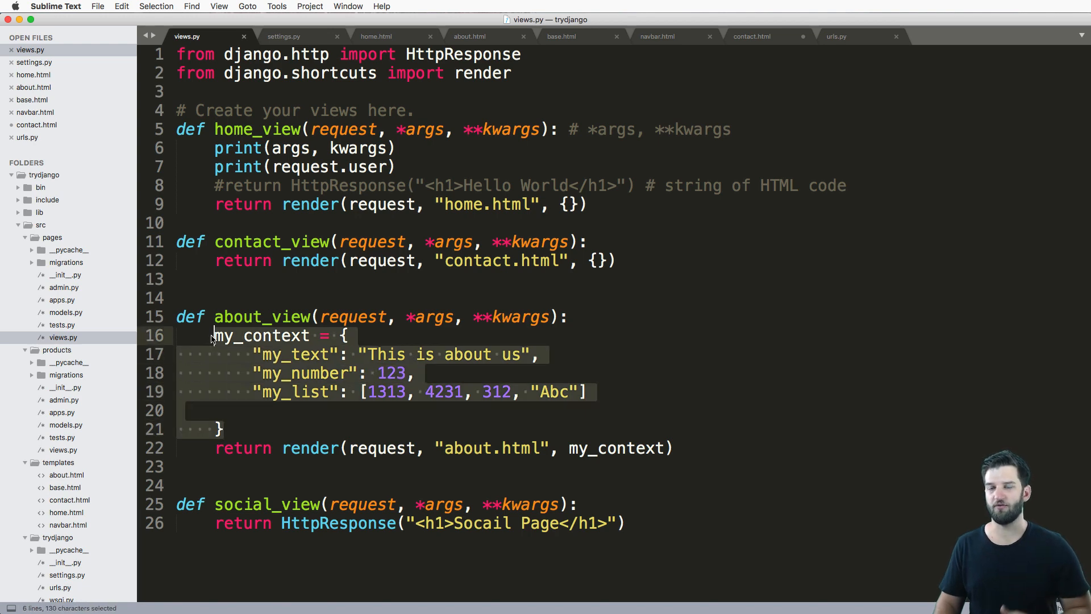
{"action": "mouse_move", "coordinate": [300, 381]}
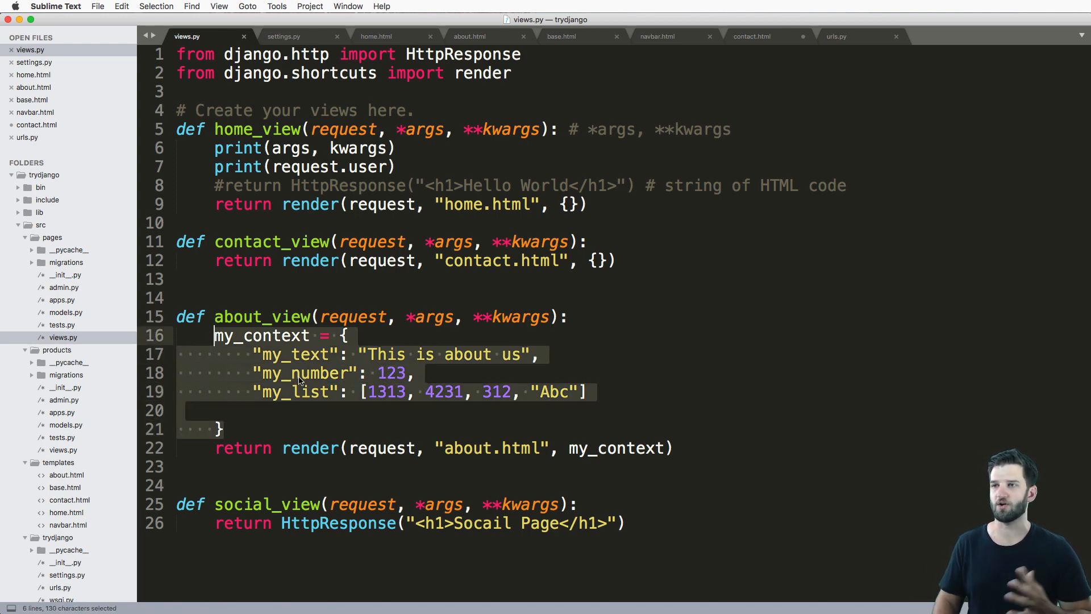
Review the my_context dictionary in views.py and deselect it
{"action": "left_click", "coordinate": [311, 410]}
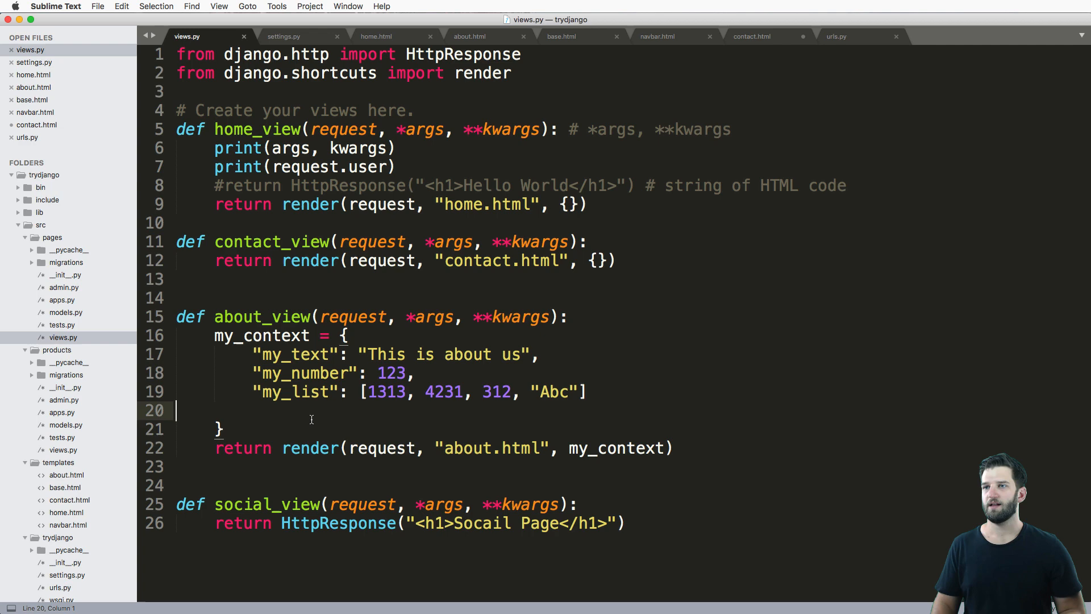